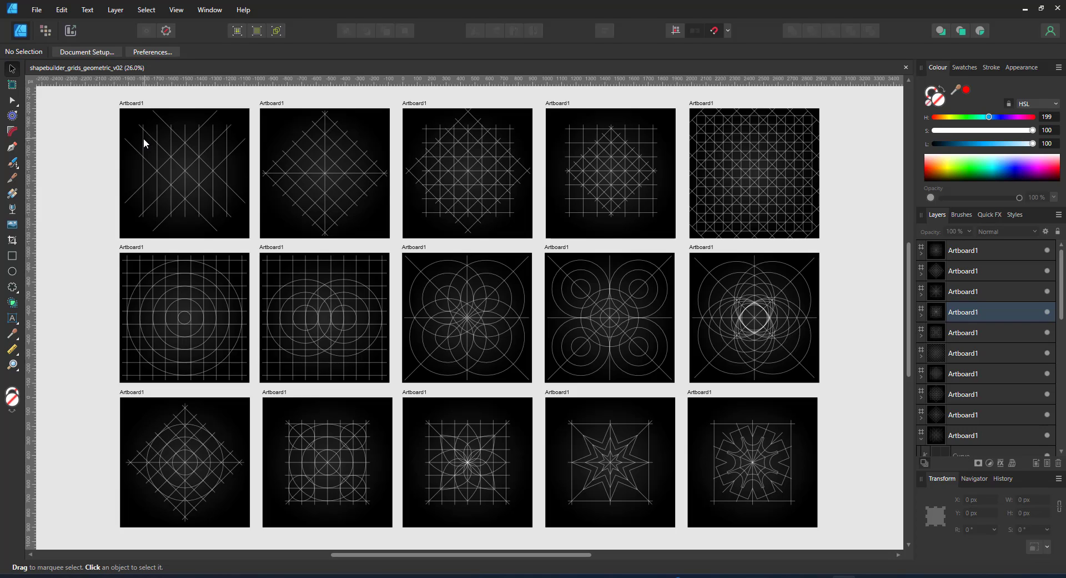
mouse_move(129, 141)
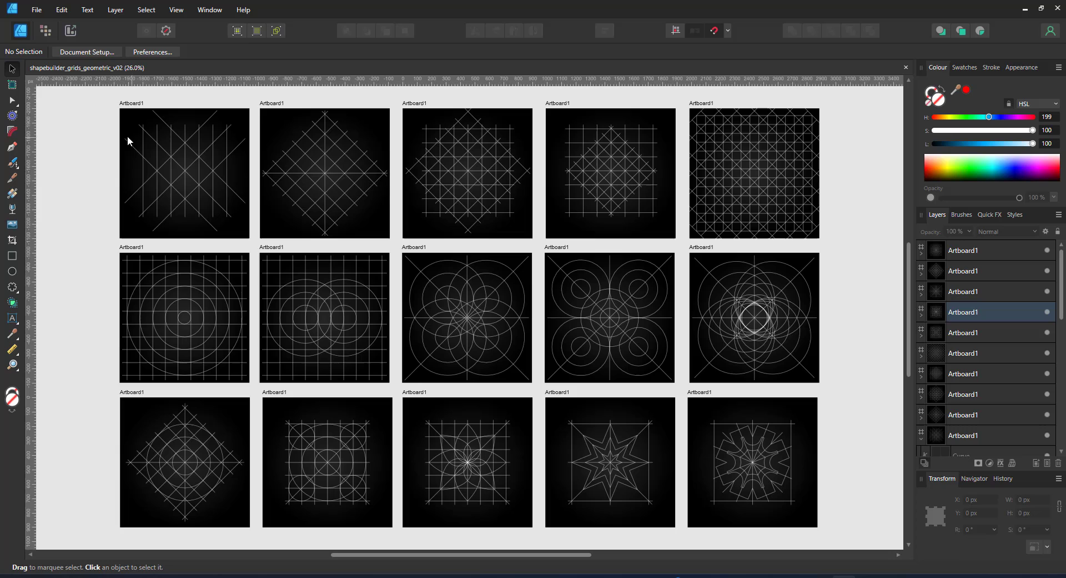
mouse_move(122, 138)
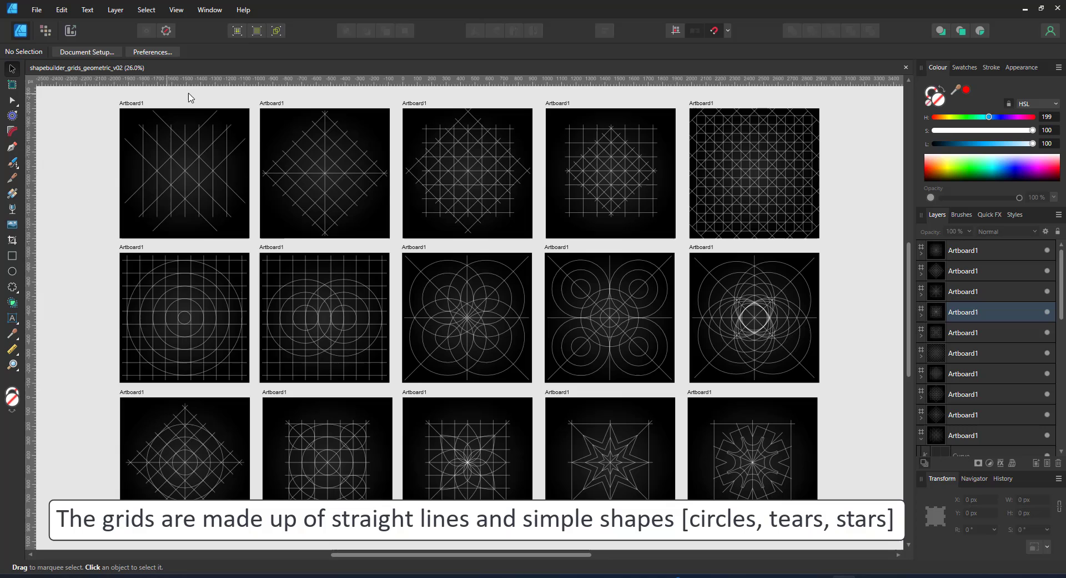
mouse_move(125, 109)
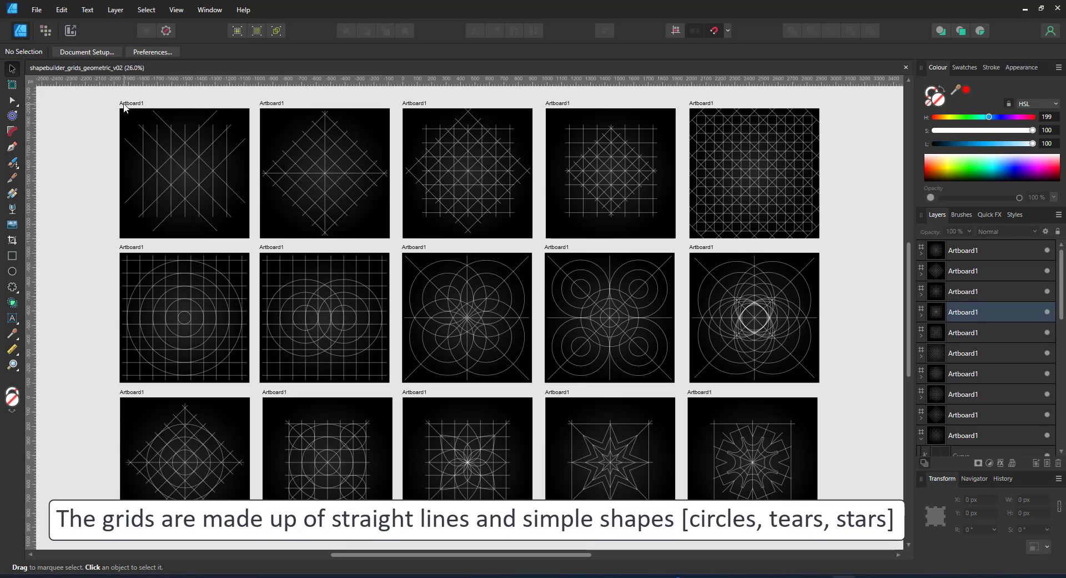
- Copy the first line-grid artboard and start a new document from the clipboard
click(184, 173)
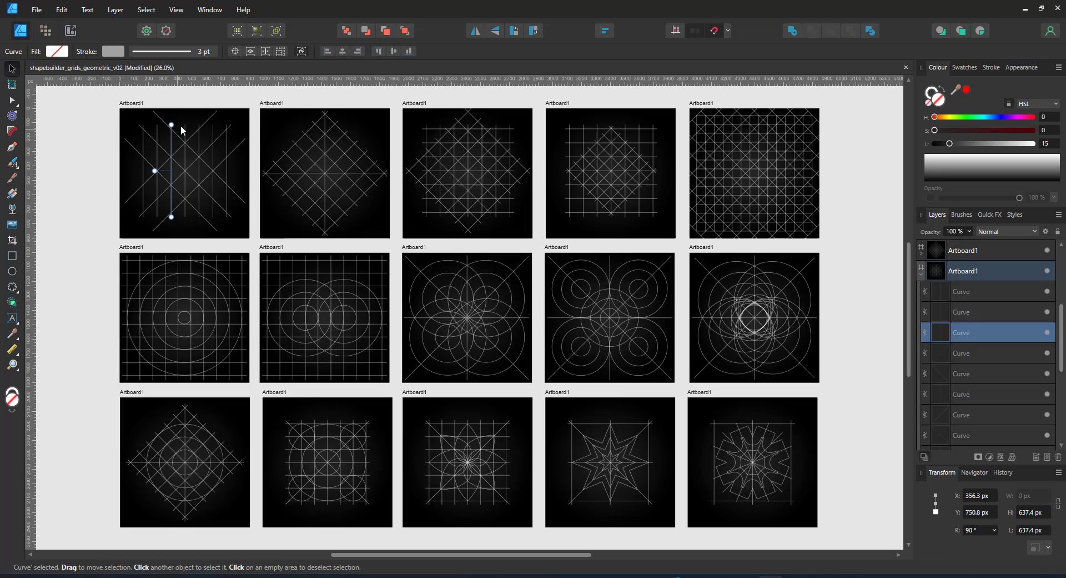
mouse_move(201, 159)
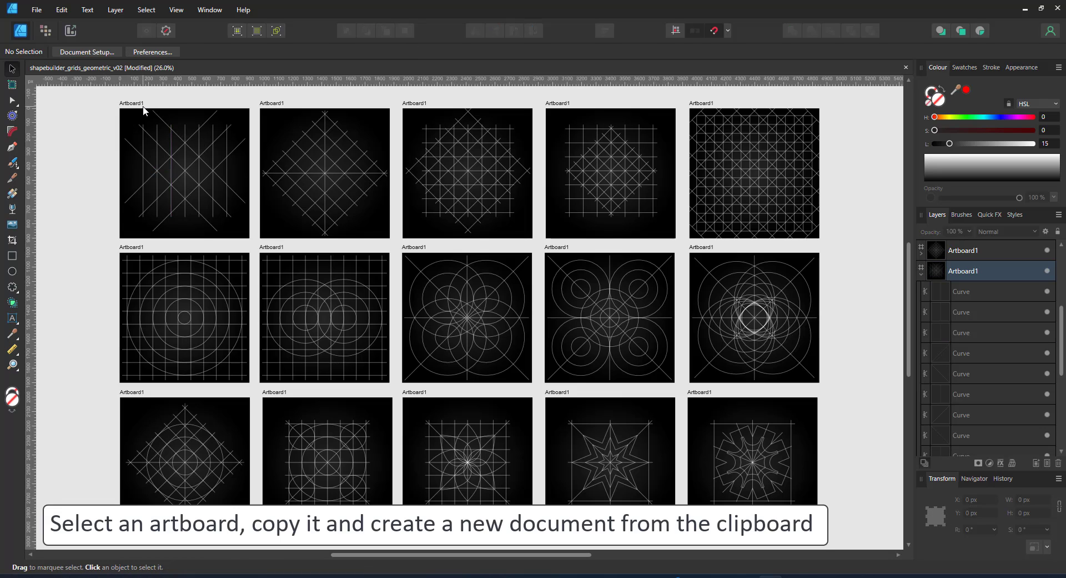
click(184, 173)
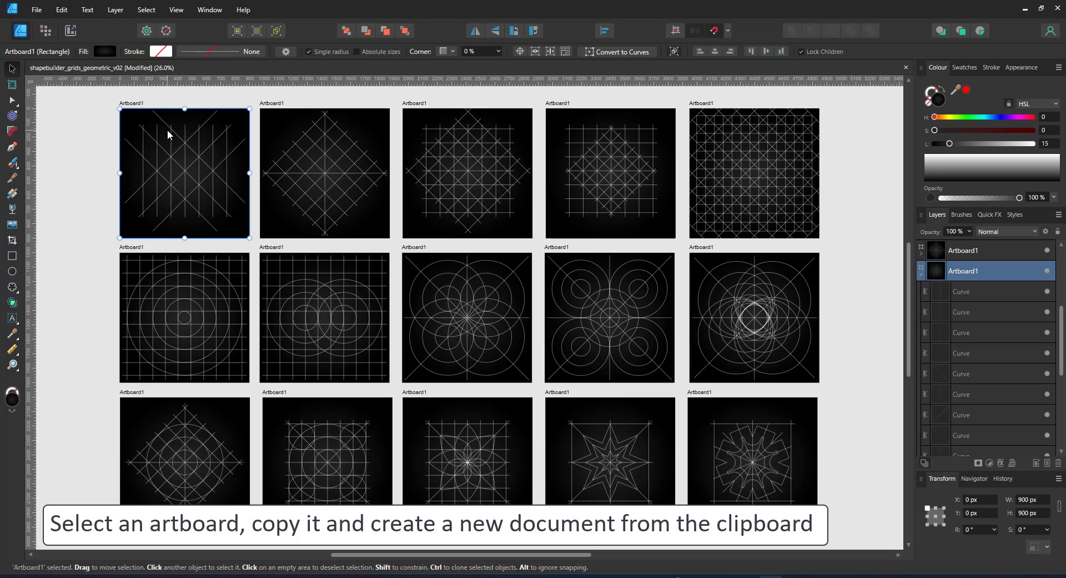
mouse_move(137, 109)
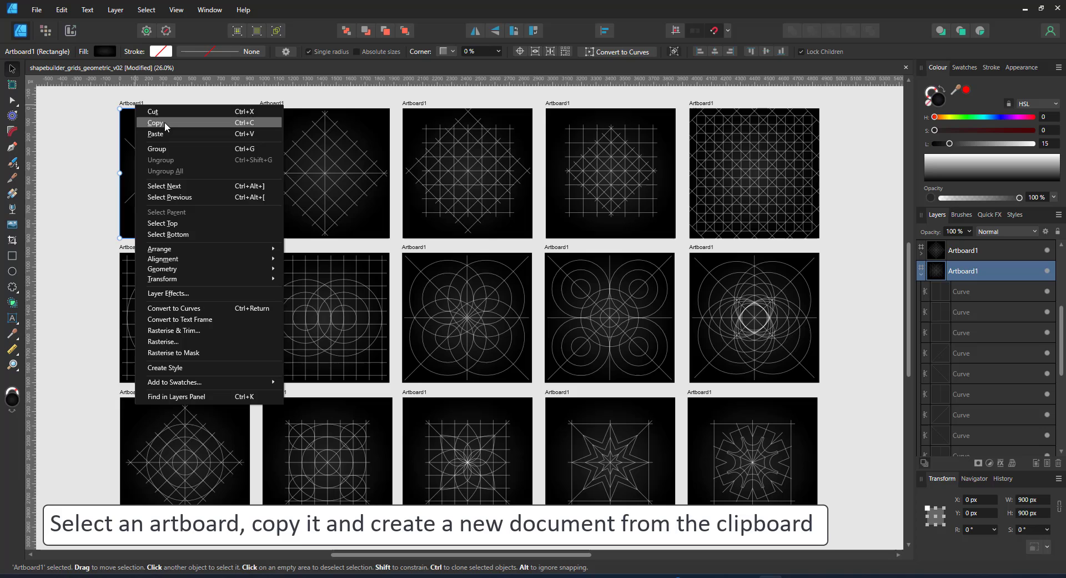
click(155, 122)
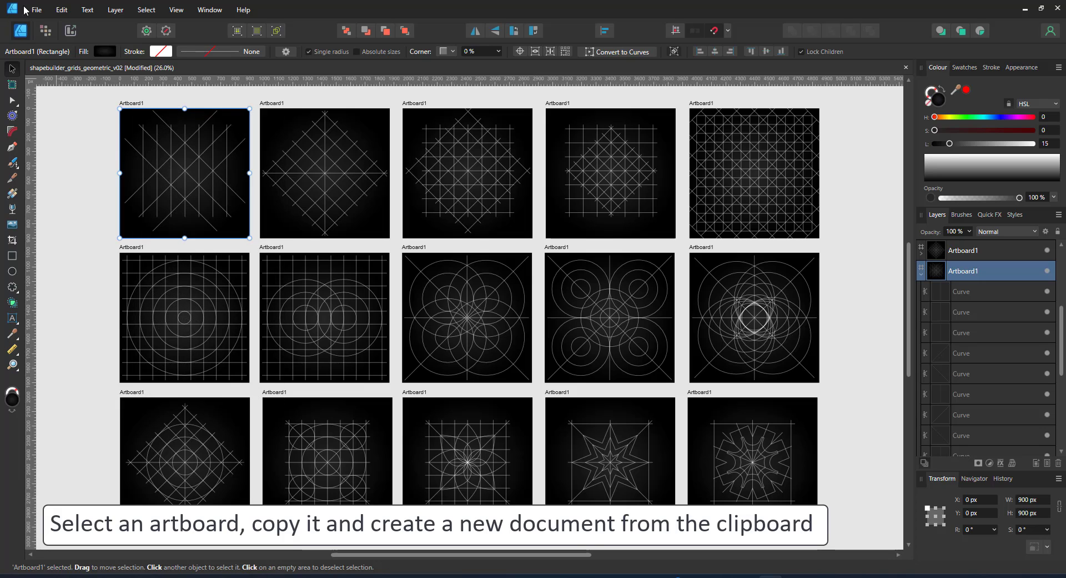
click(36, 10)
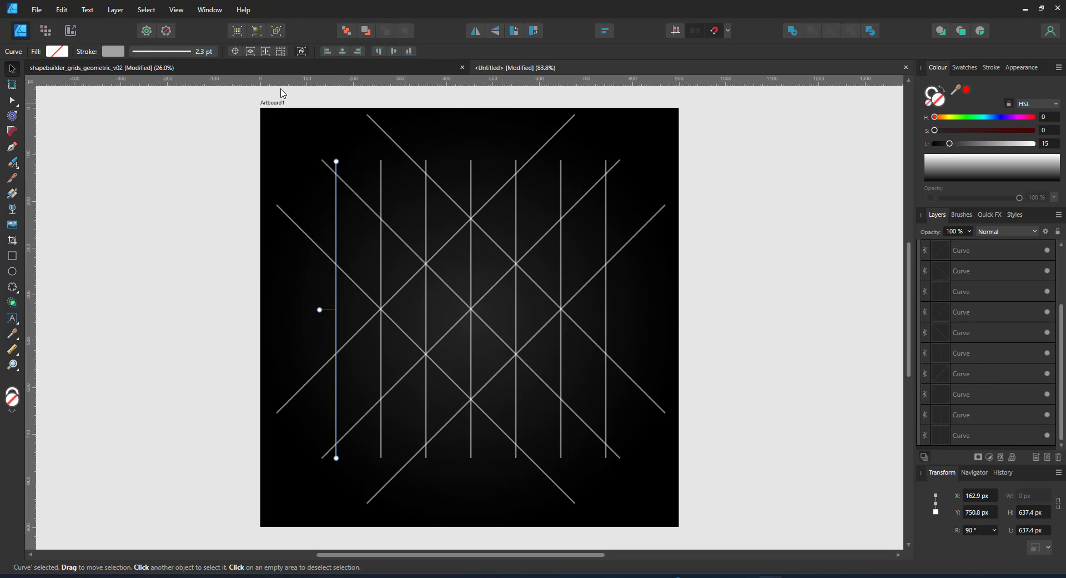
- Select all grid lines and use Shape Builder to create a new shape from triangular areas
key(ctrl+a)
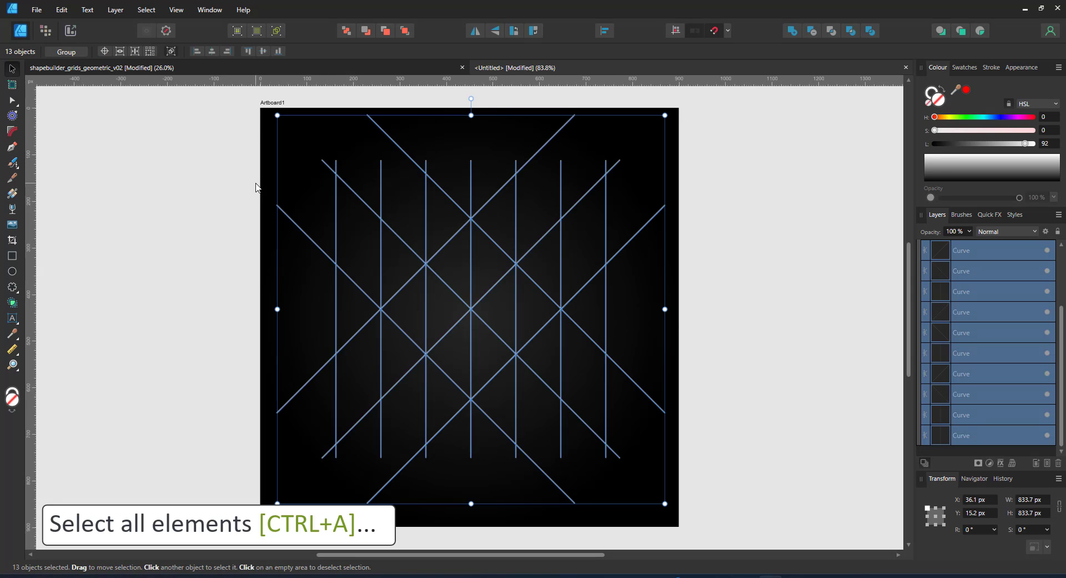
mouse_move(11, 302)
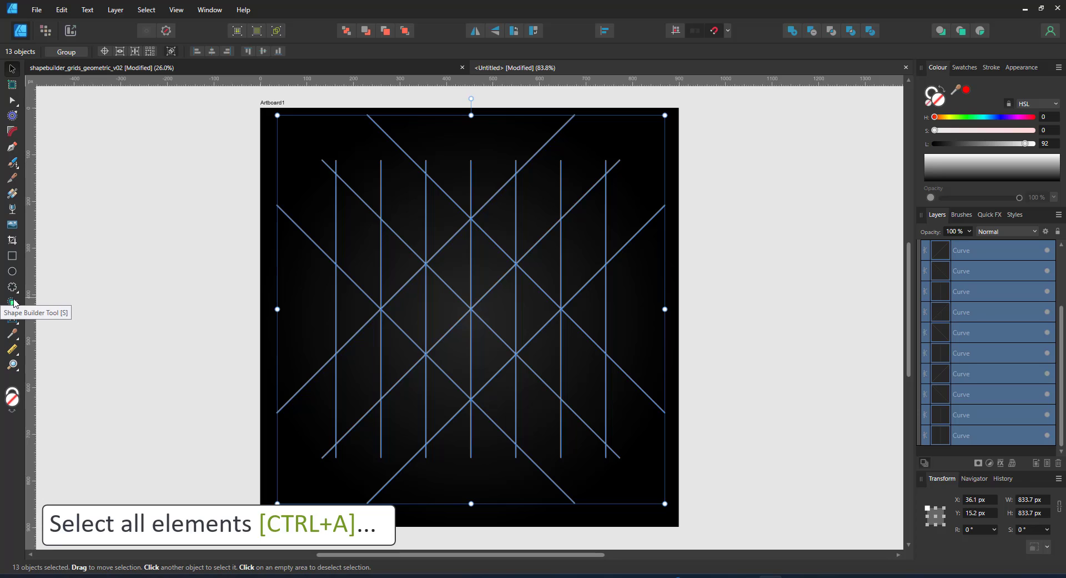
click(11, 302)
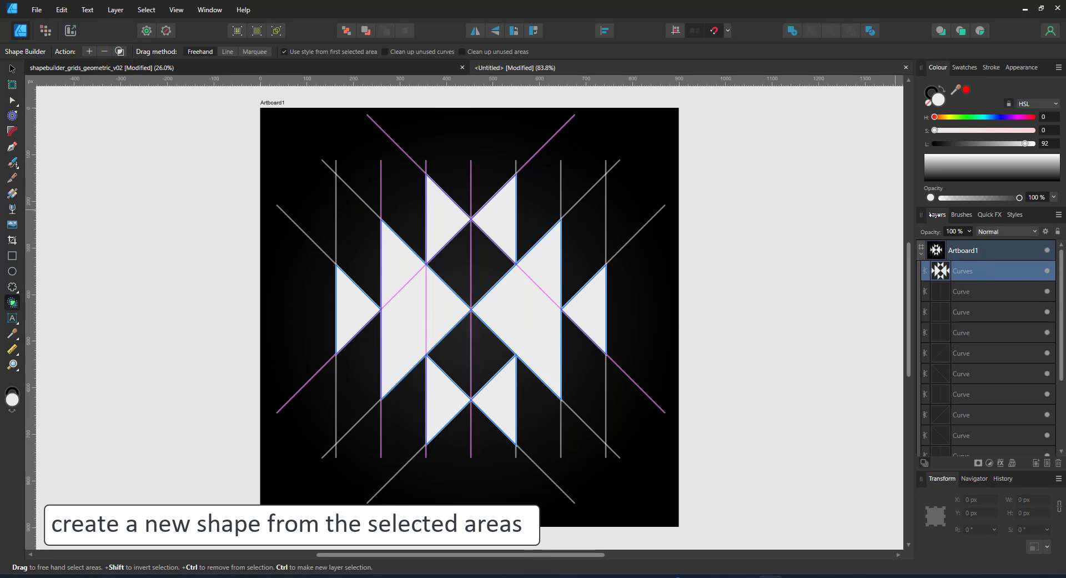
click(965, 68)
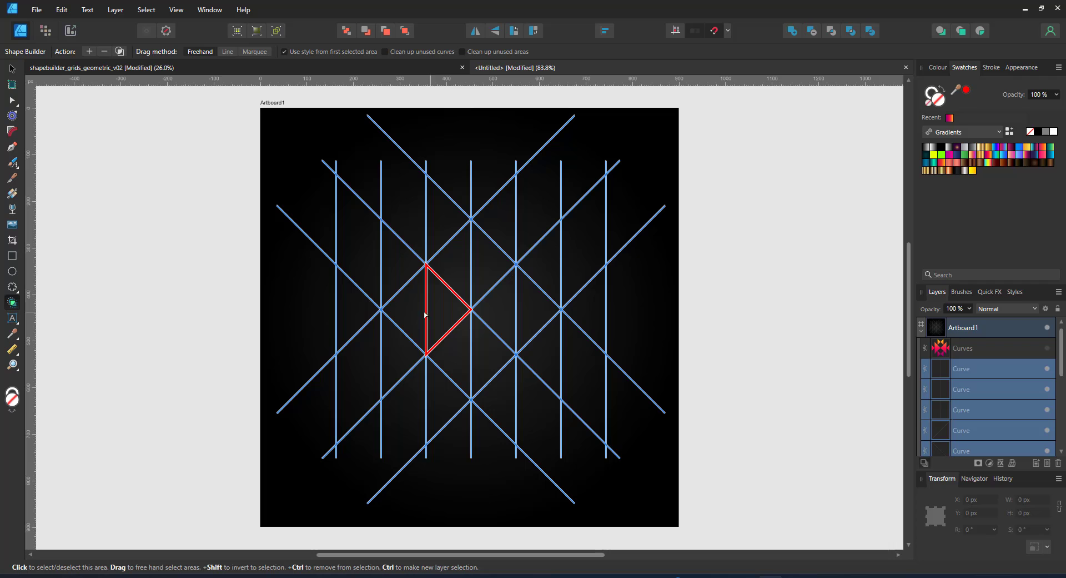
- Fill the built triangles with an orange-to-pink gradient and delete the leftover grid lines
click(404, 313)
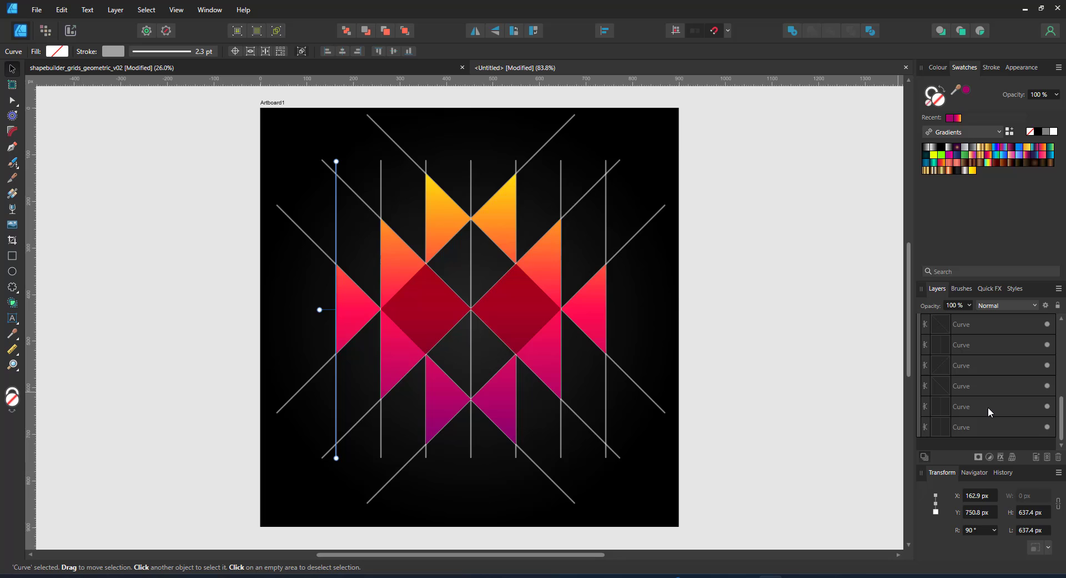
key(ctrl+a)
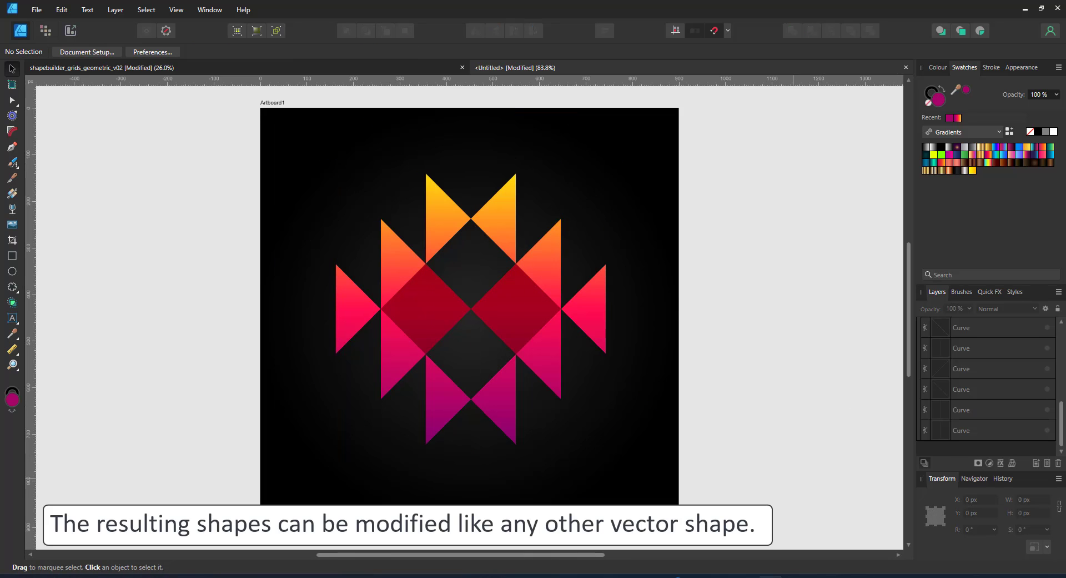
click(462, 322)
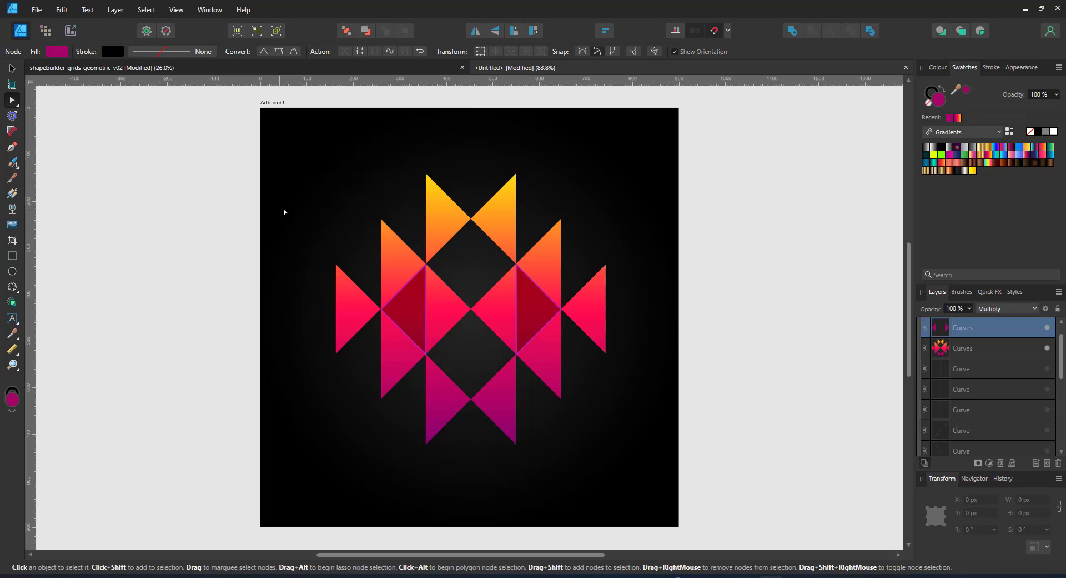
click(980, 348)
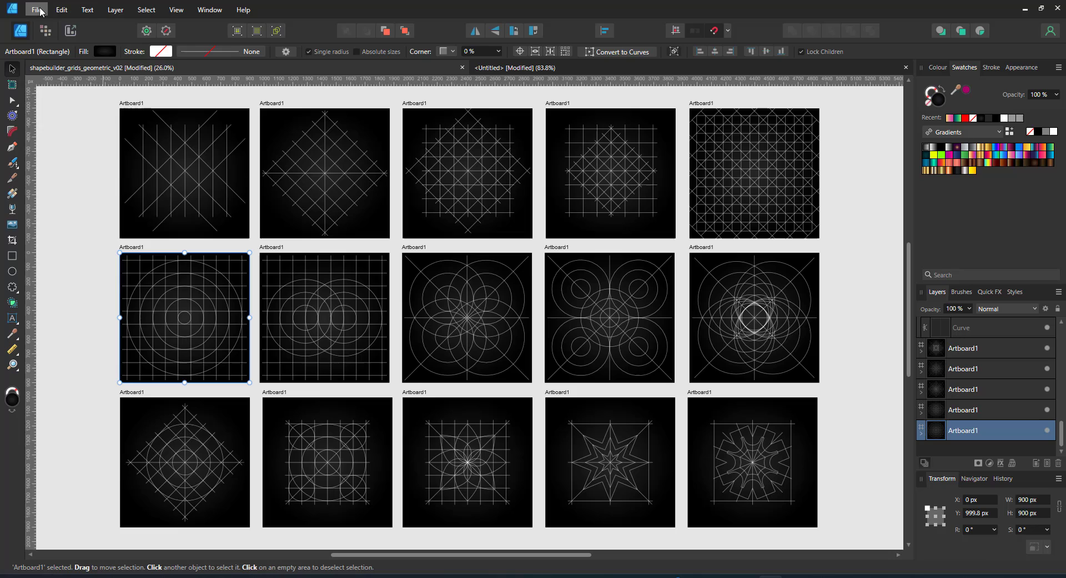
- Start a new document from the copied concentric-circles artboard
click(35, 10)
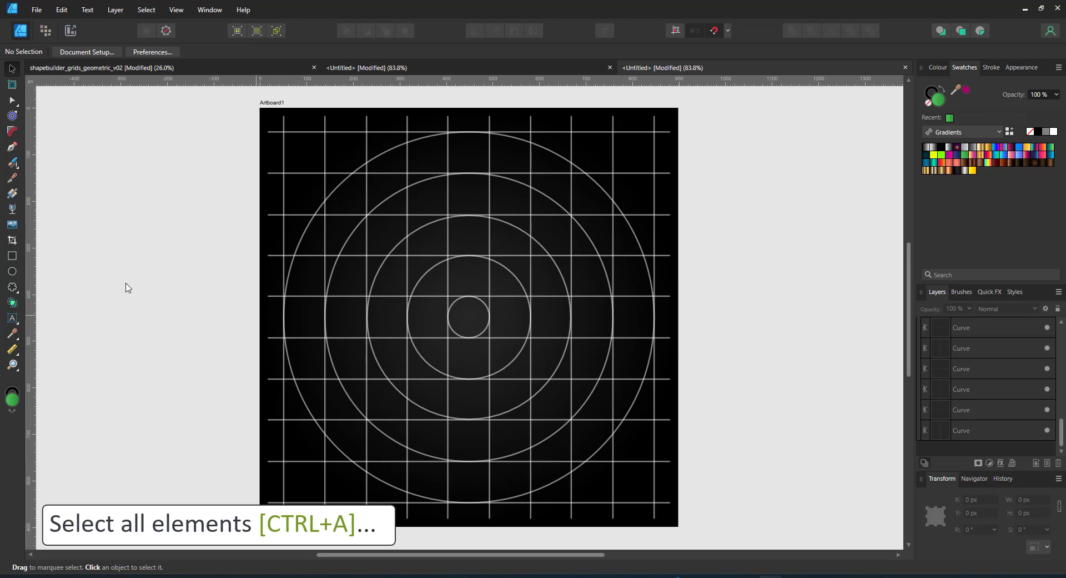
- Build the gold emblem from the circle grid and apply Inner Bevel/Emboss with Outer Glow
key(ctrl+a)
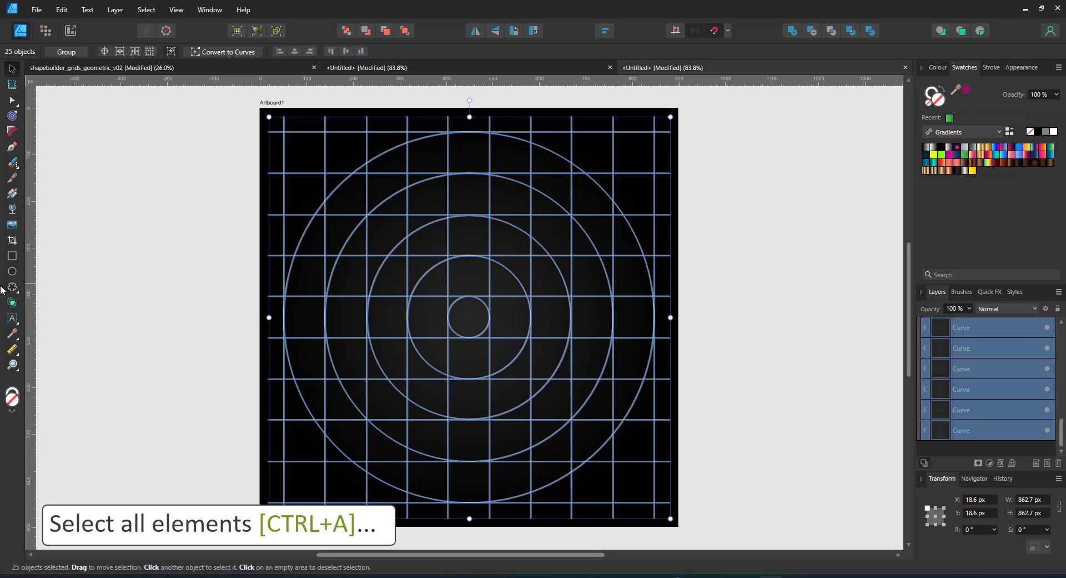
click(11, 302)
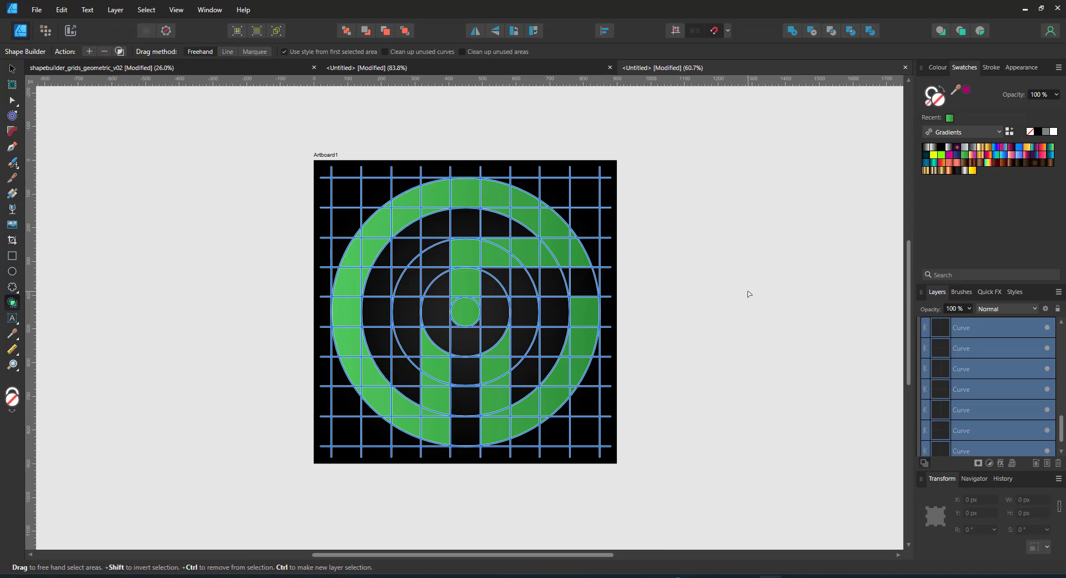
mouse_move(970, 309)
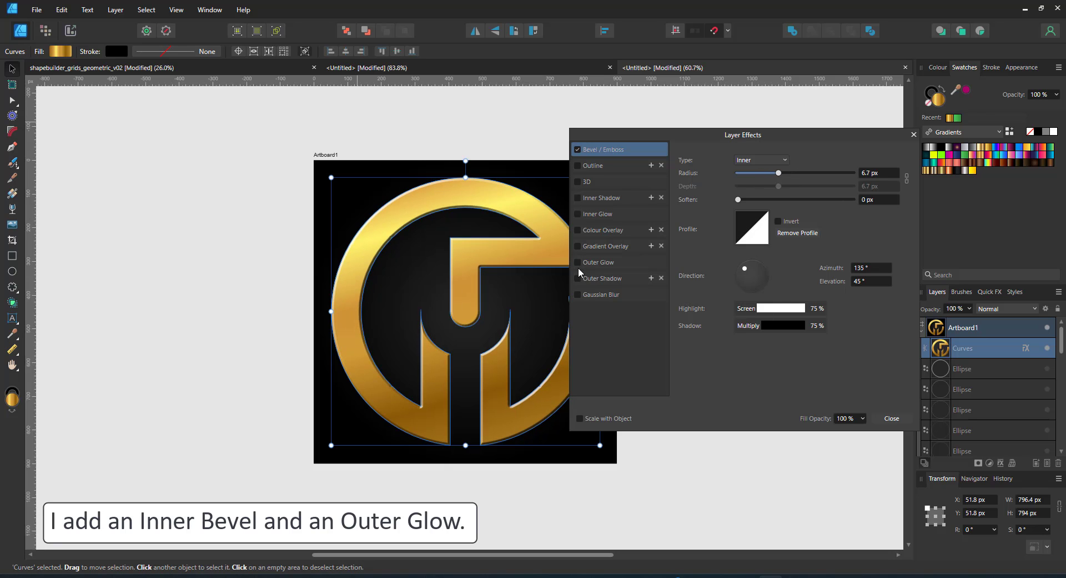
click(578, 262)
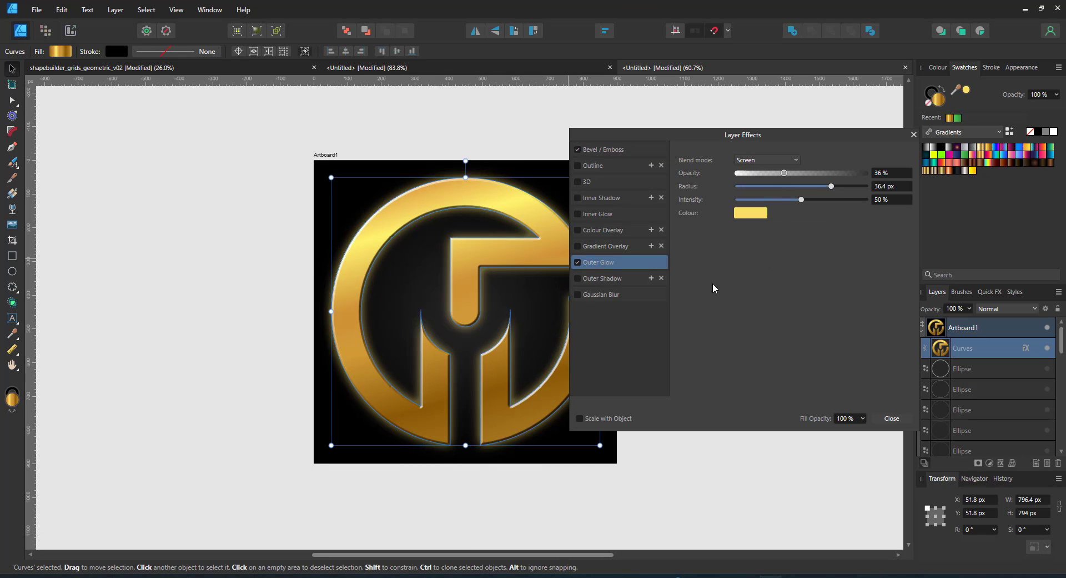
click(611, 149)
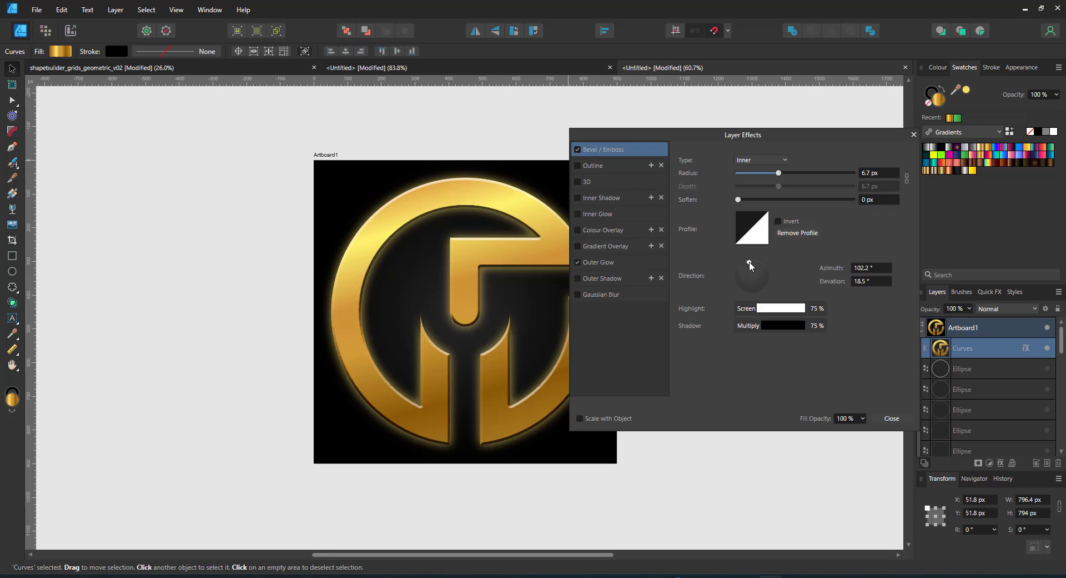
click(891, 419)
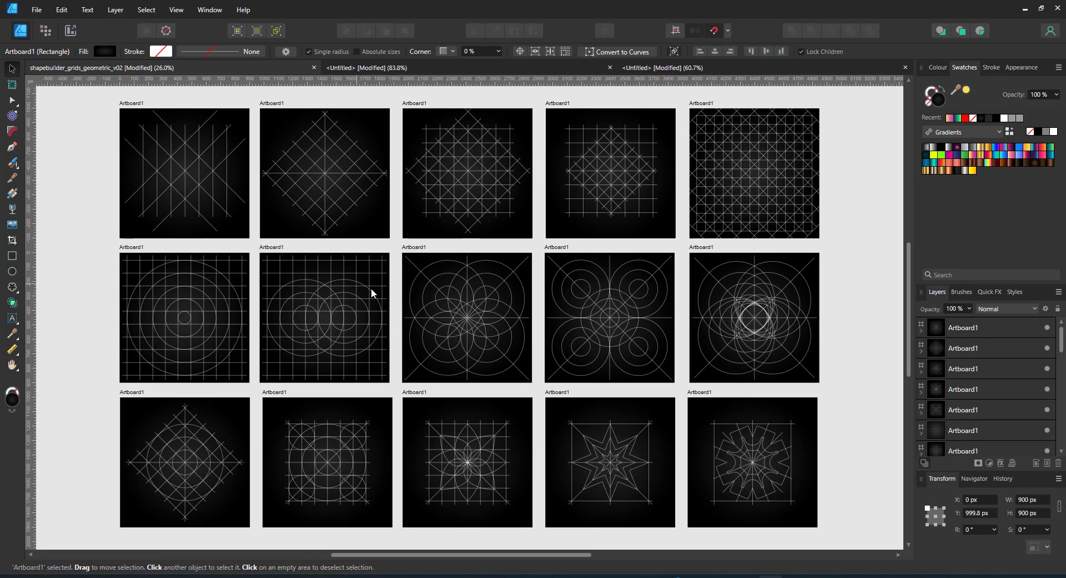
- Place the petal line-grid artboard in its own blank document
click(185, 318)
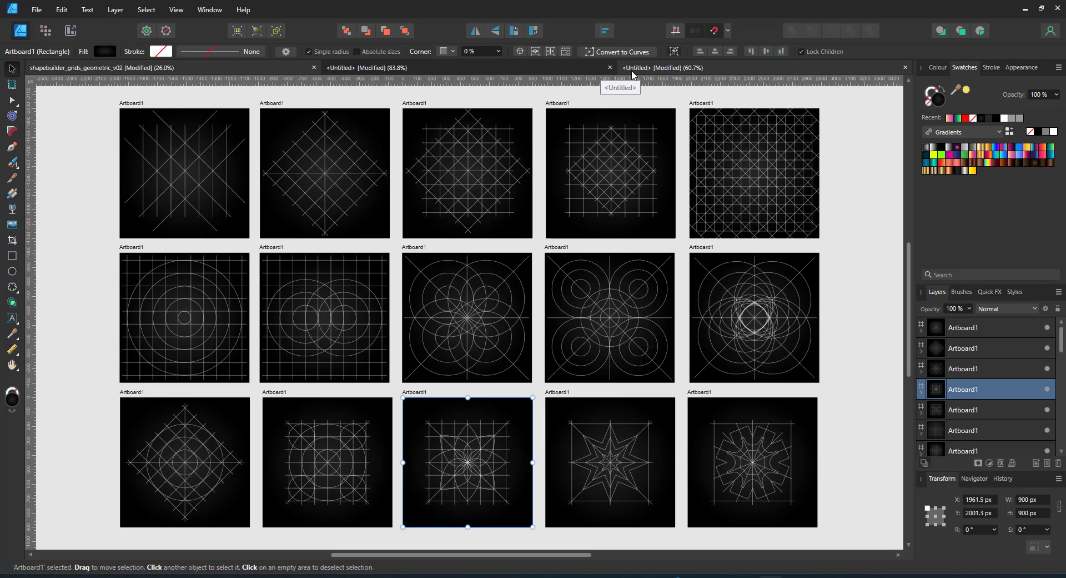
click(39, 10)
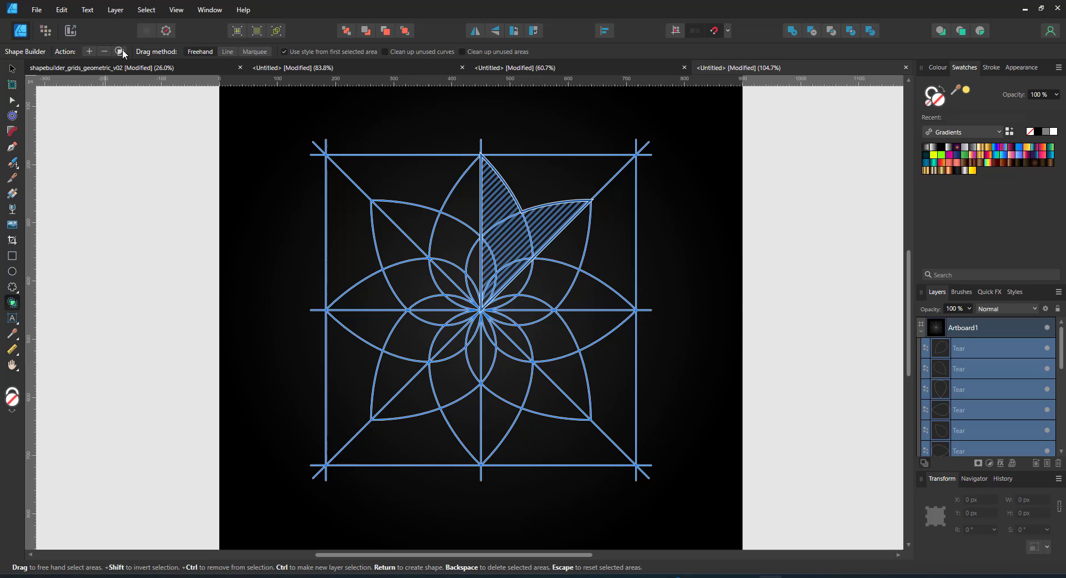
- Create layered magenta petal shapes from the grid areas with Shape Builder
click(505, 227)
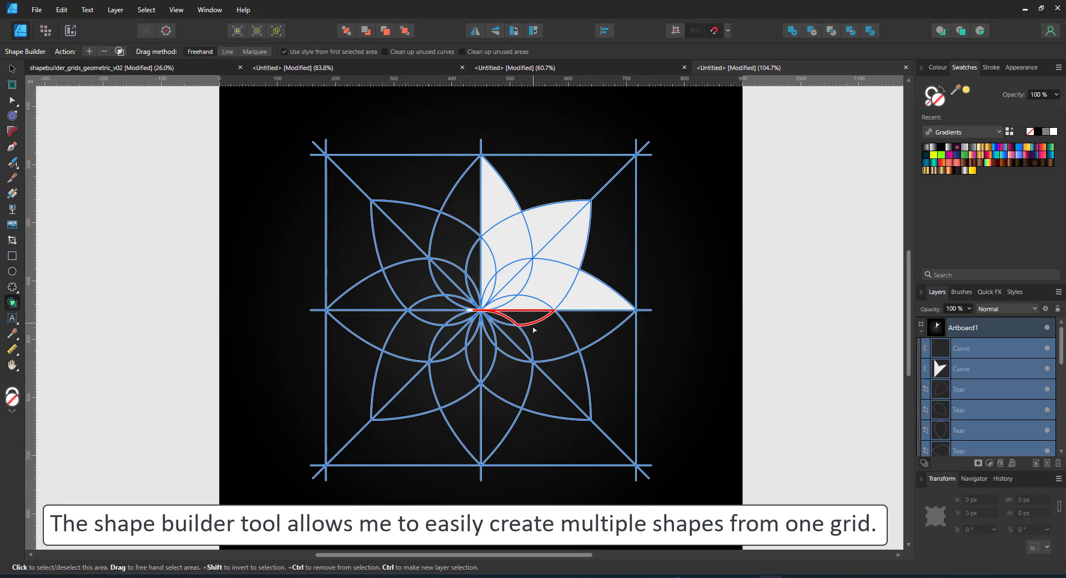
click(508, 368)
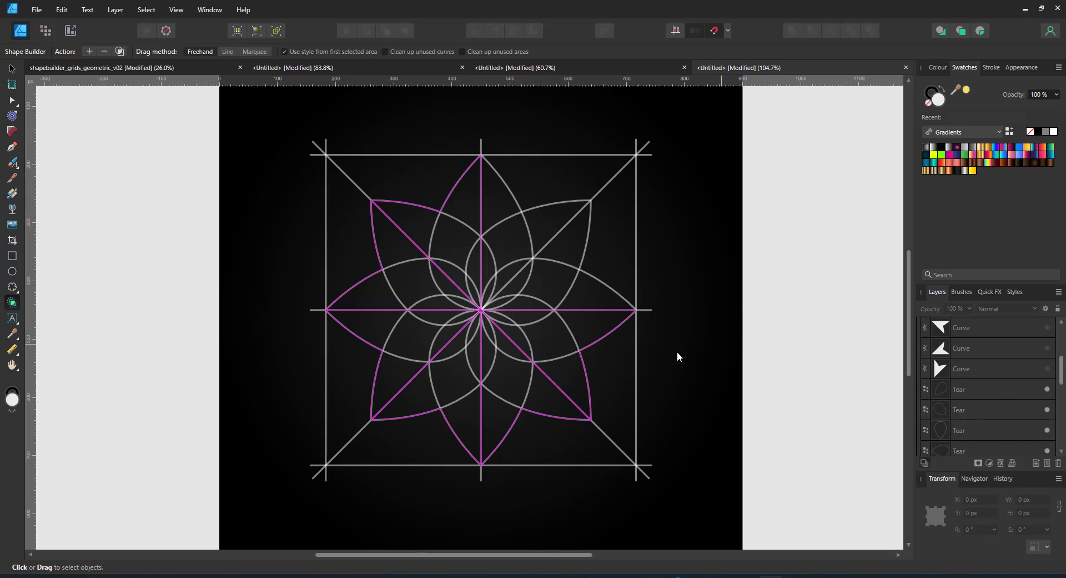
click(415, 344)
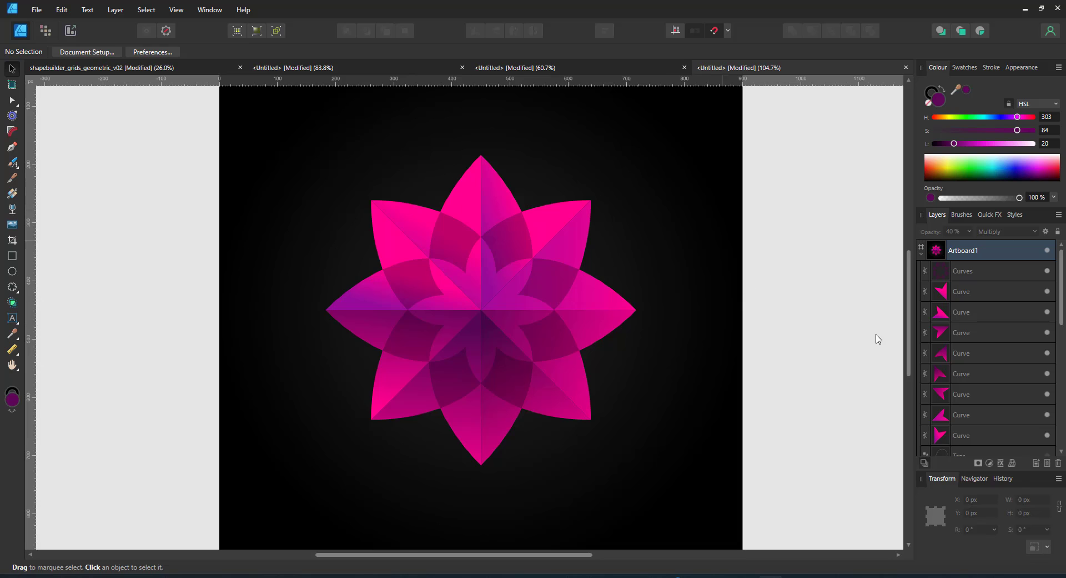
- Add a pink offset contour around the flower leaving a dark gap
click(456, 256)
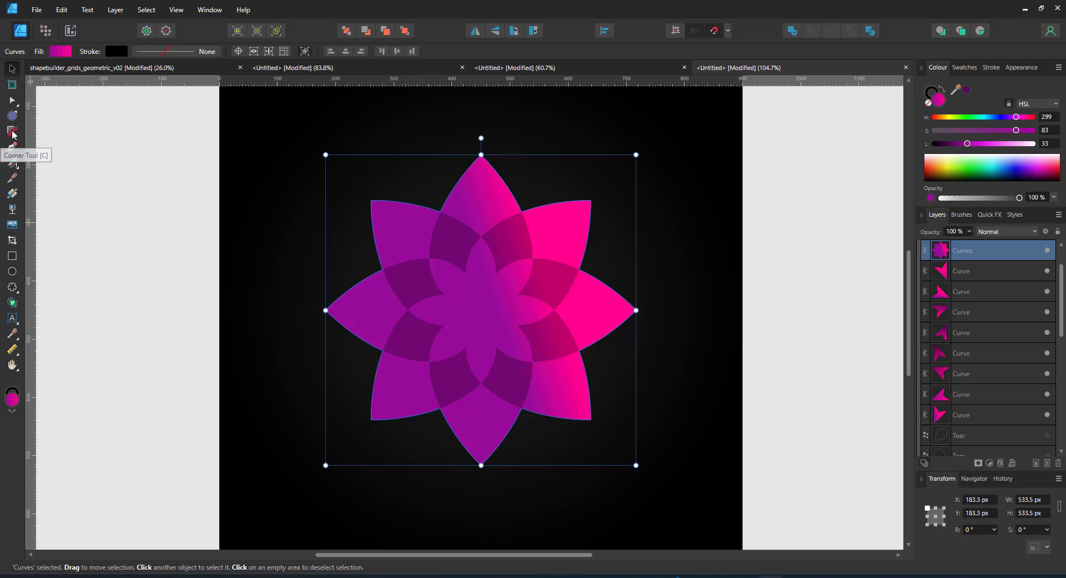
click(11, 131)
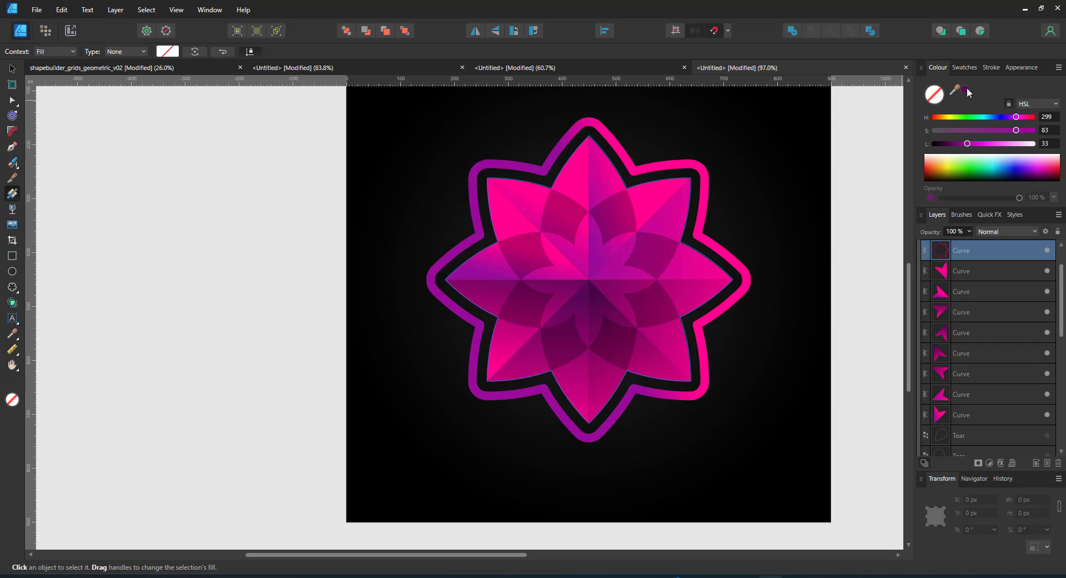
click(59, 51)
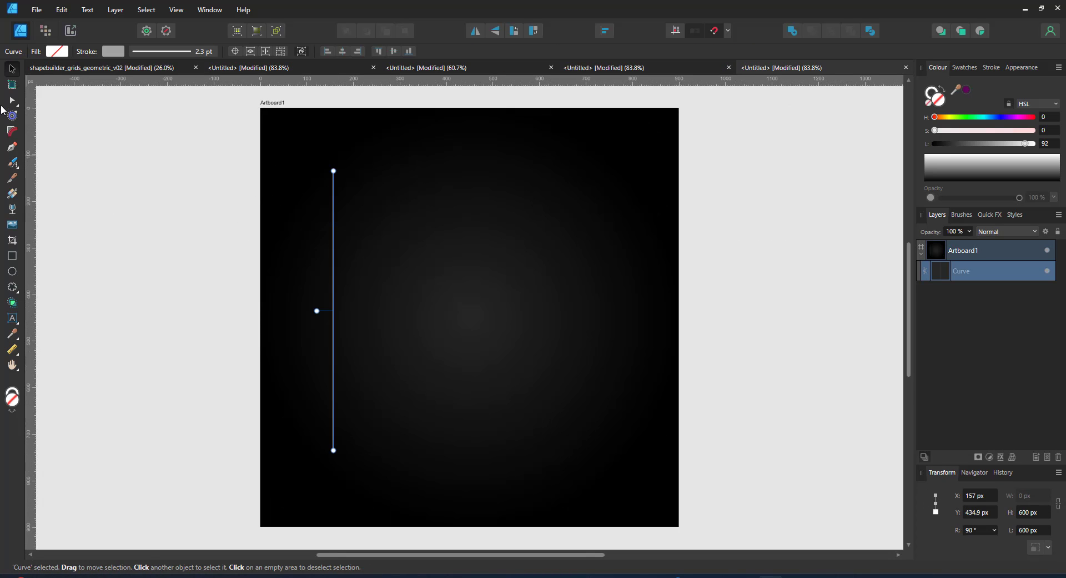
- Duplicate the line into an even vertical field and overlay a copy rotated 45°
click(10, 100)
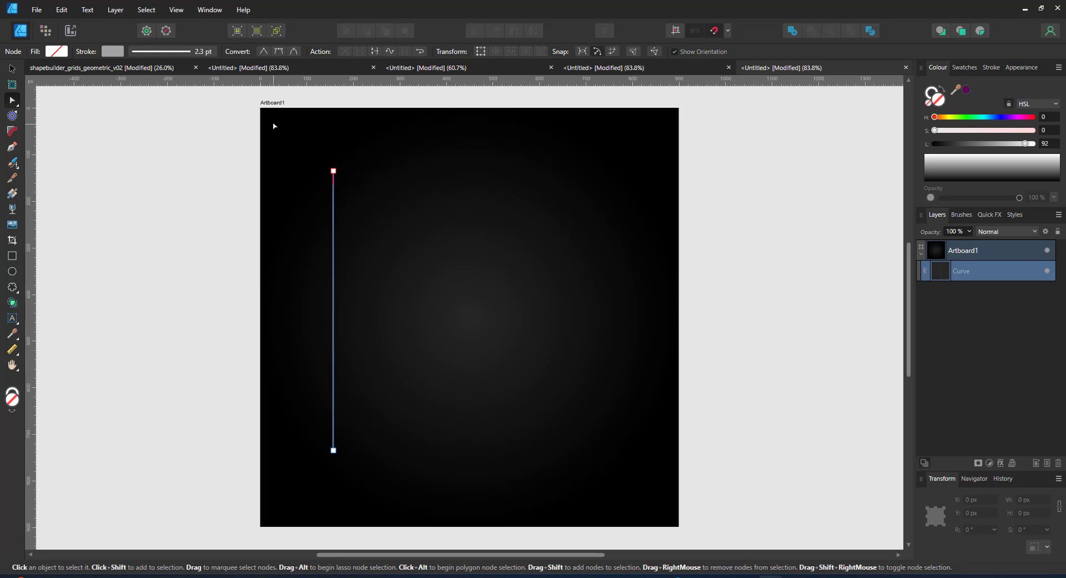
click(334, 170)
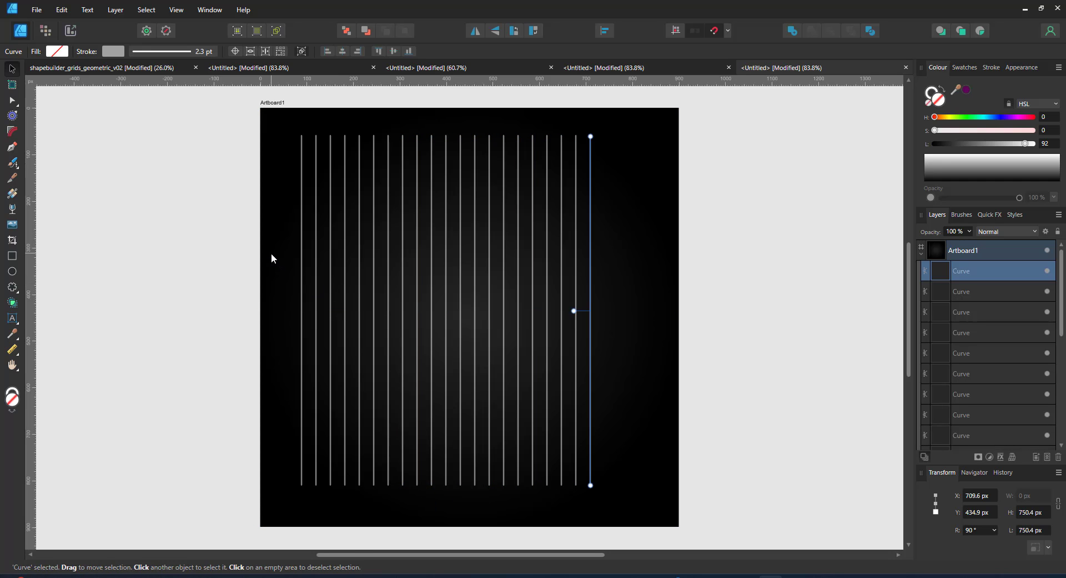
drag(590, 310, 633, 310)
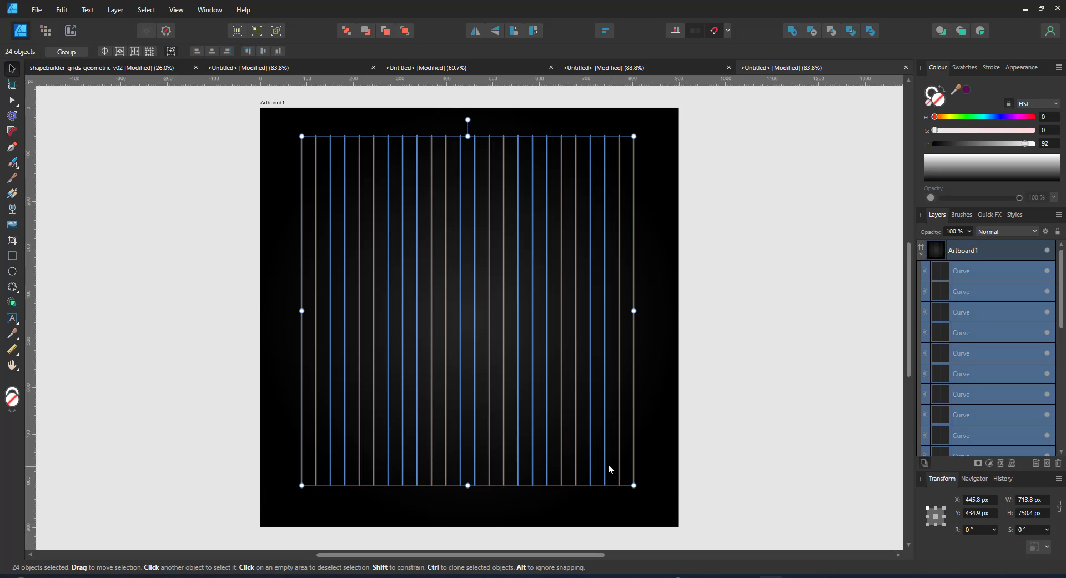
mouse_move(487, 417)
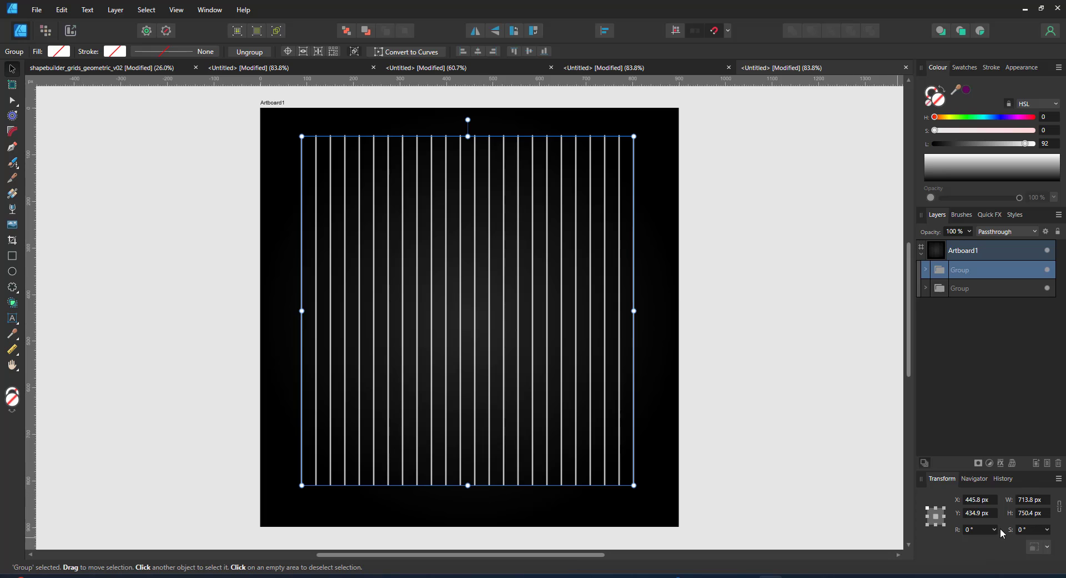
click(976, 529)
text(45)
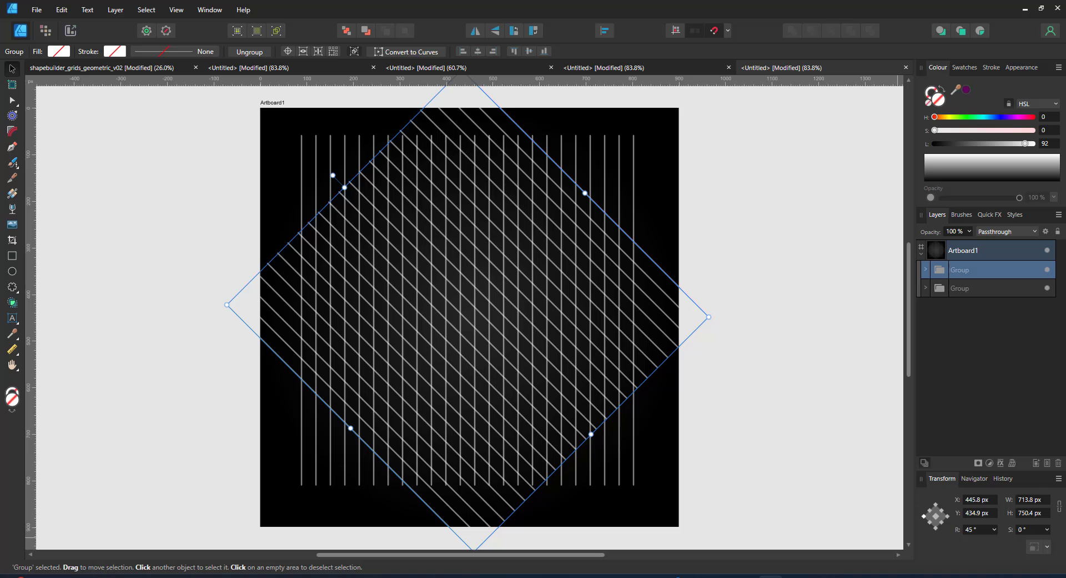
mouse_move(313, 188)
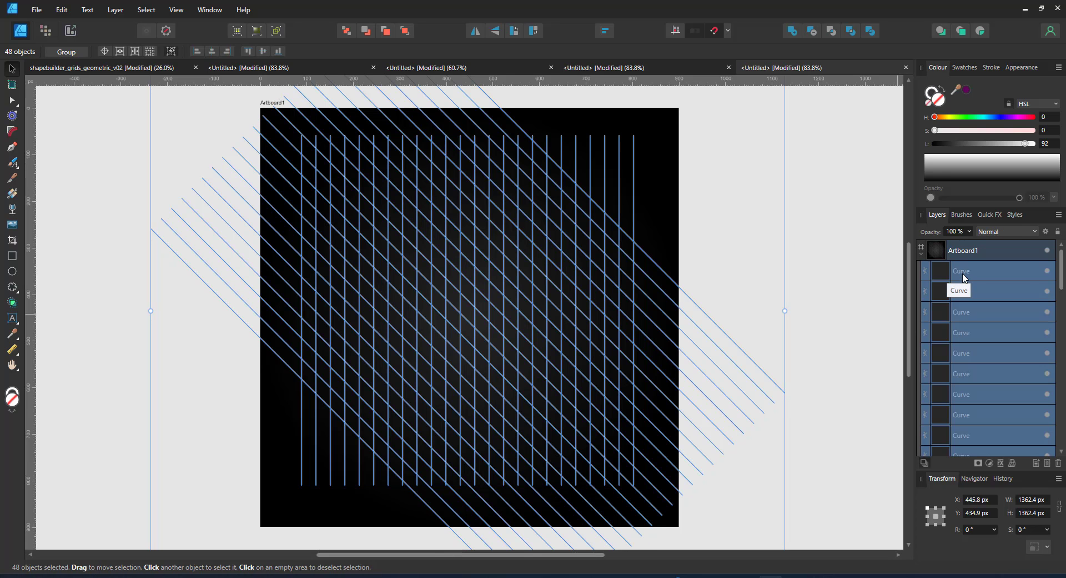
- Mark nested diamond cells with Shape Builder and create shapes from them
click(11, 302)
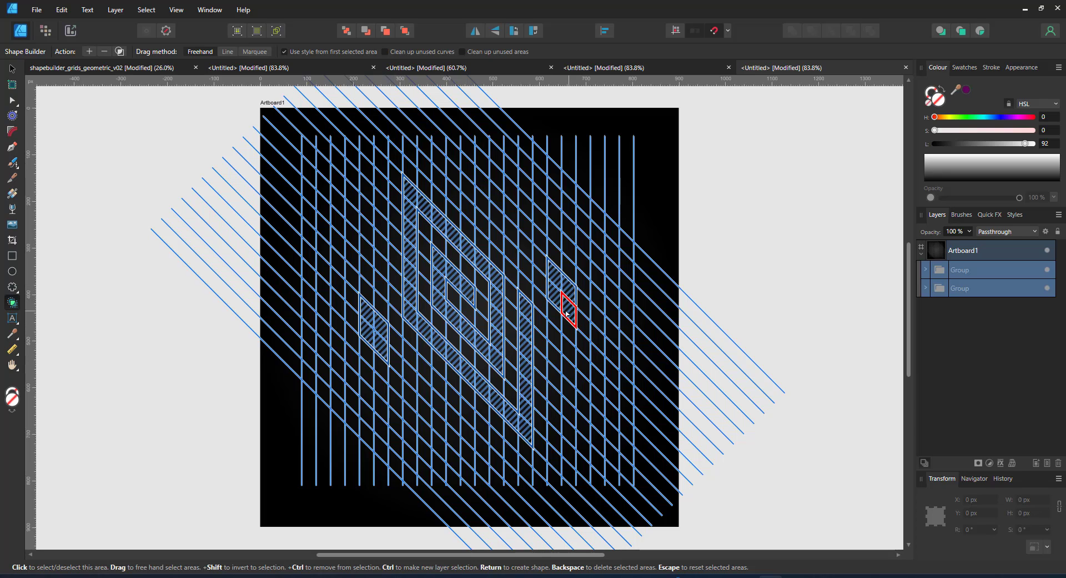
key(Return)
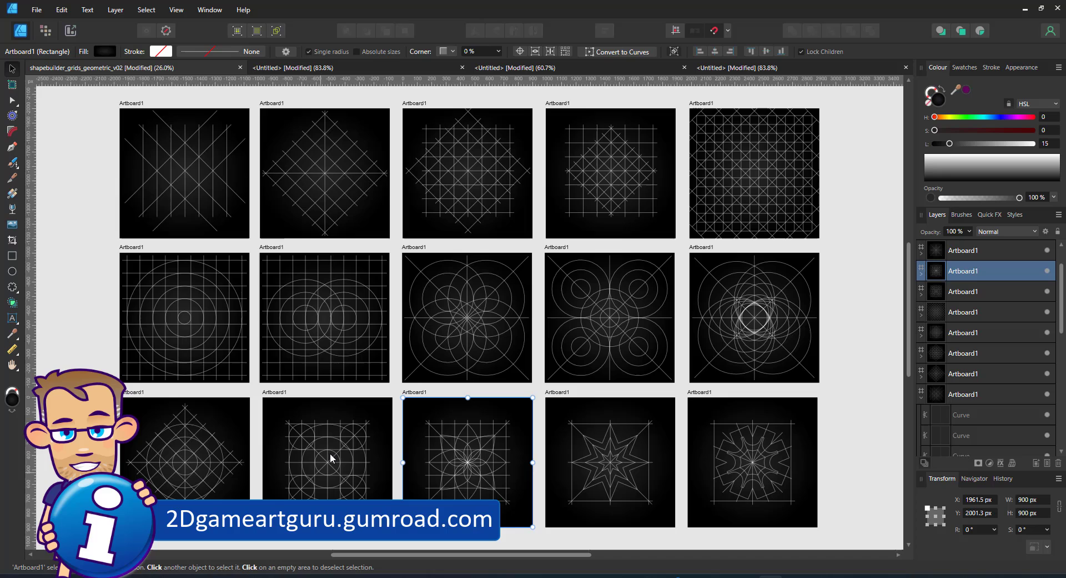
mouse_move(368, 472)
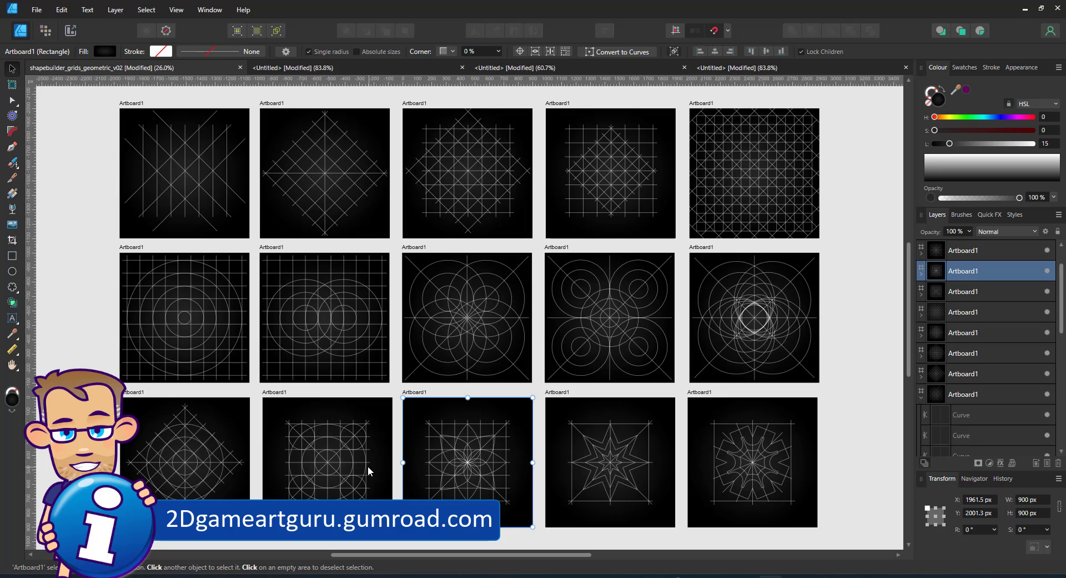